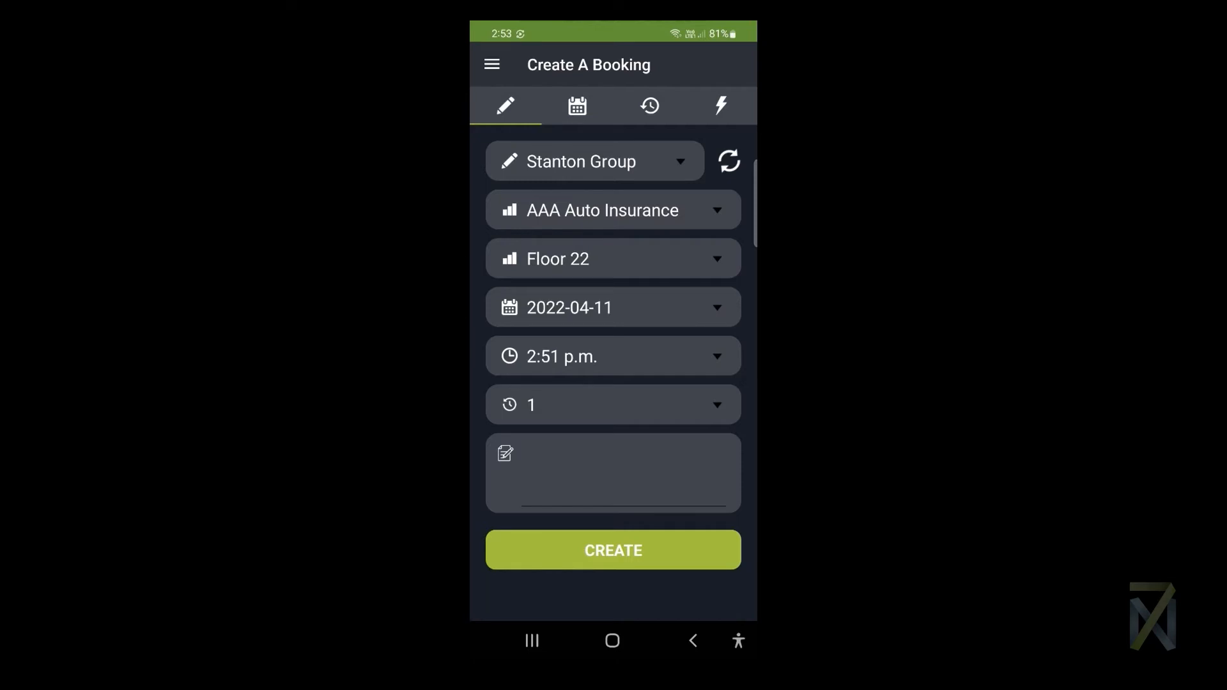
Open Quick Booking for Floor 10 Meeting Room, try 2h, then settle on 1h
click(720, 106)
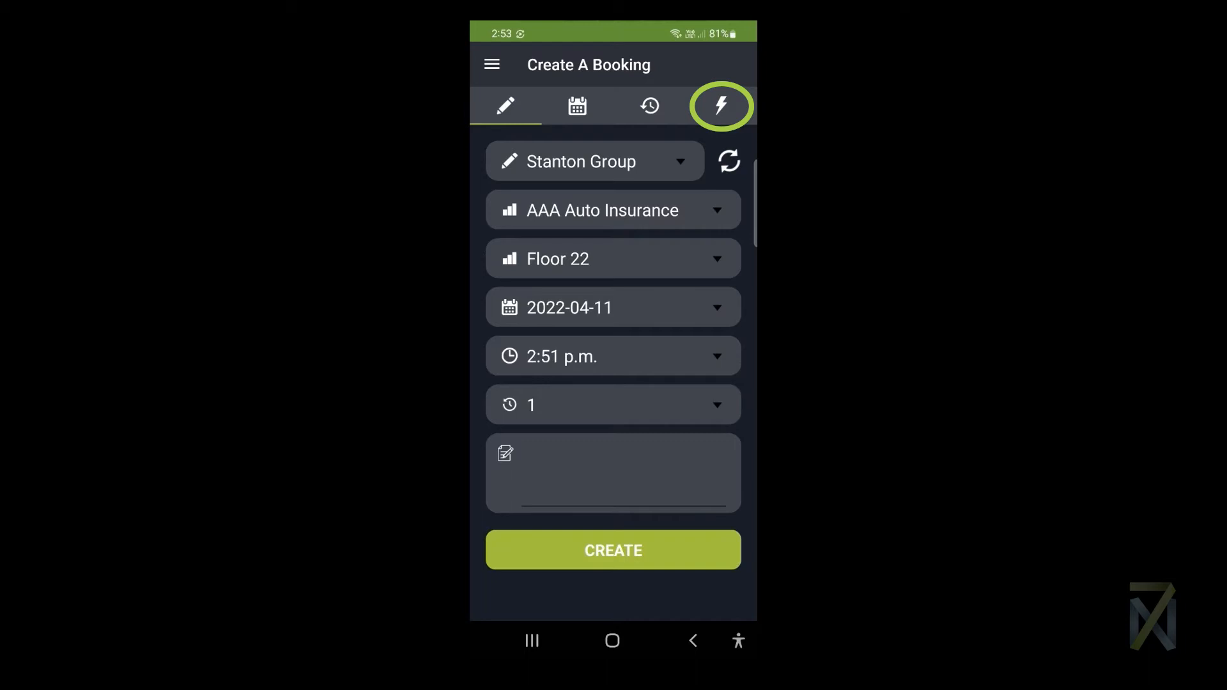
click(719, 106)
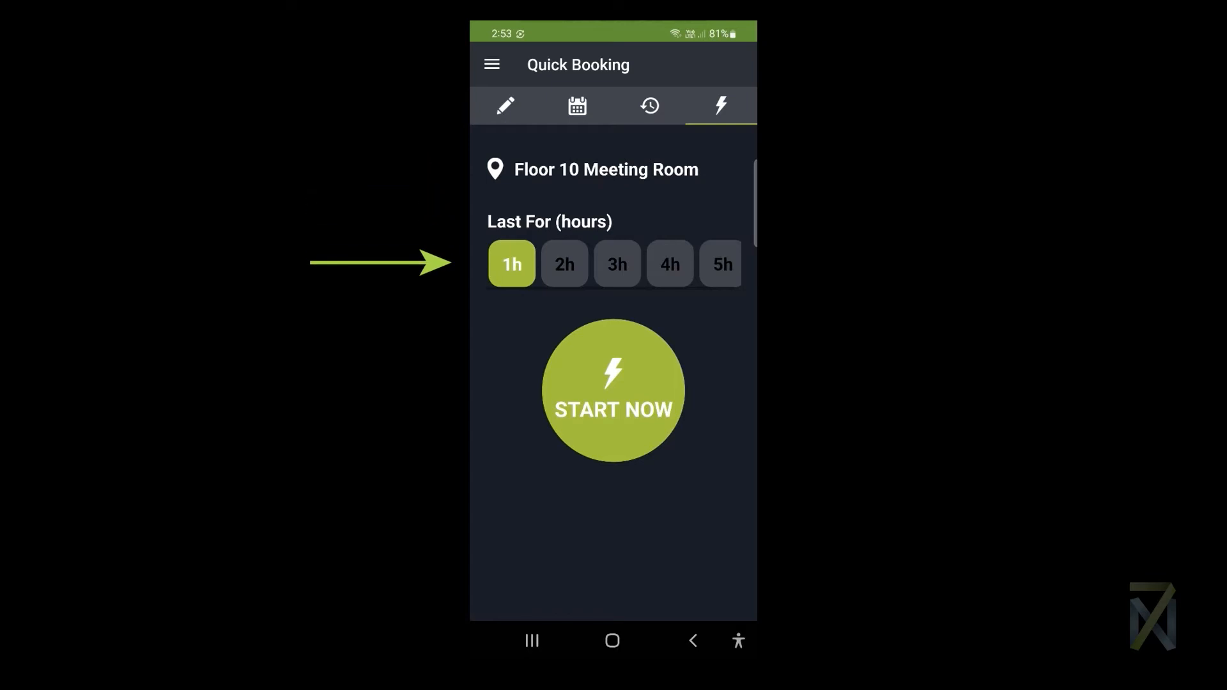
click(564, 264)
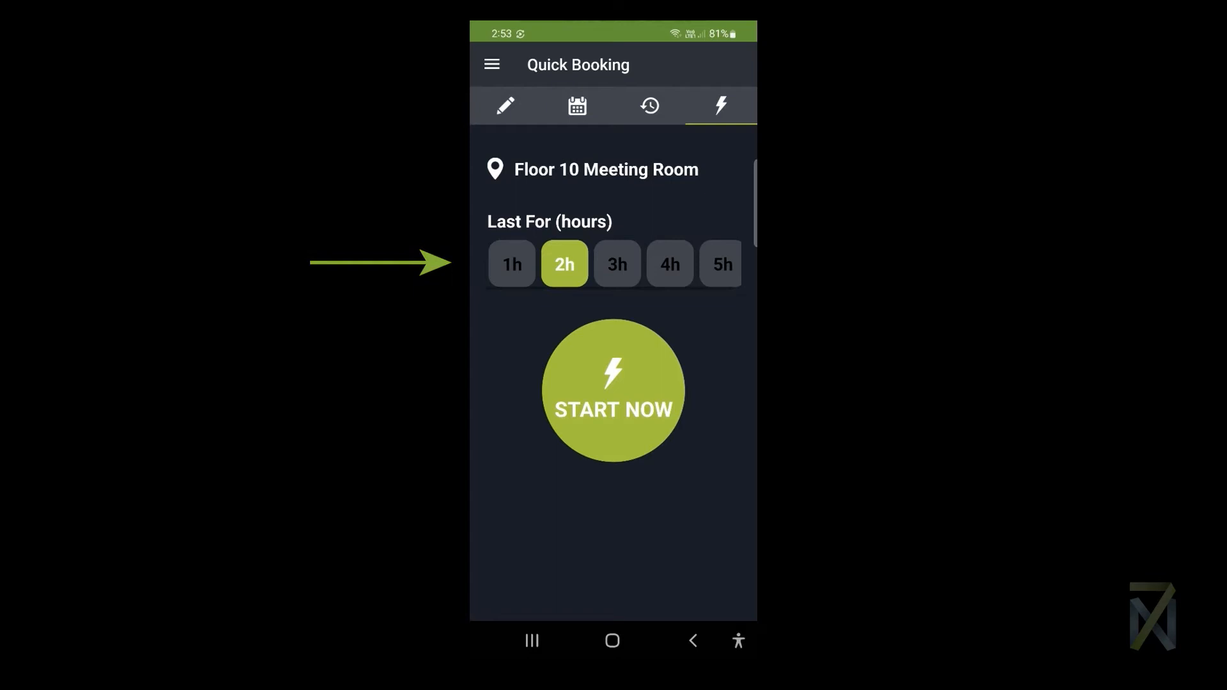
click(511, 264)
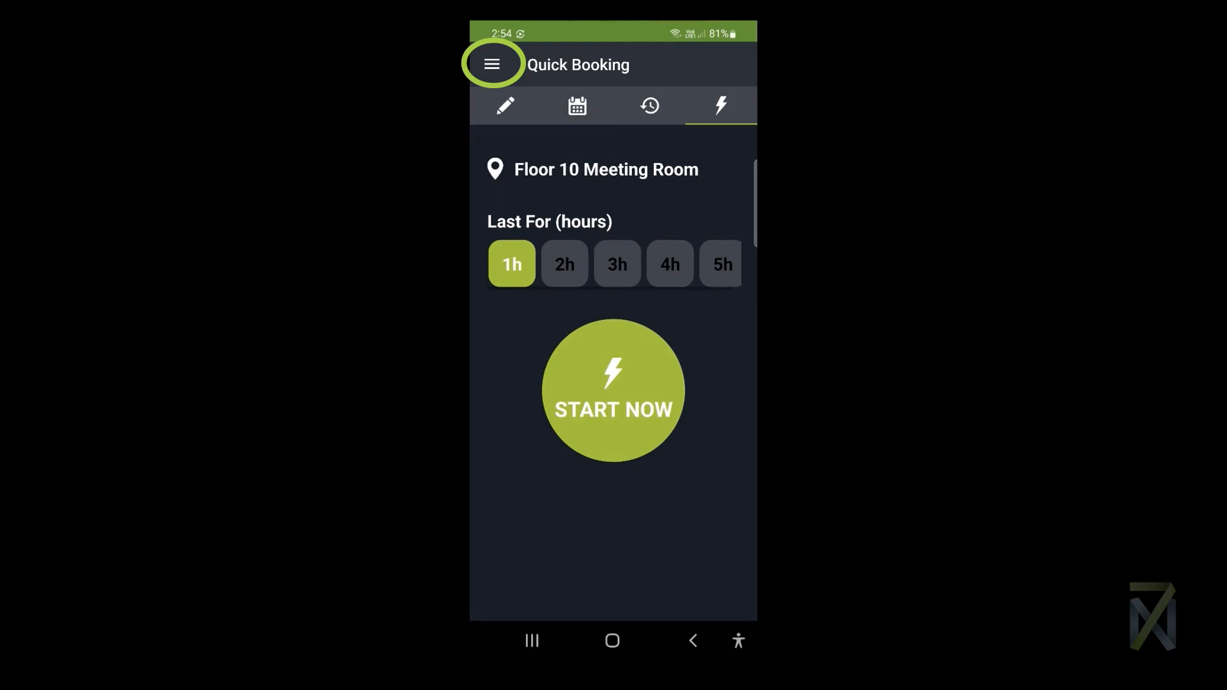
Open Quick booking settings from the side menu and expand the Site list showing Stanton Group
click(492, 64)
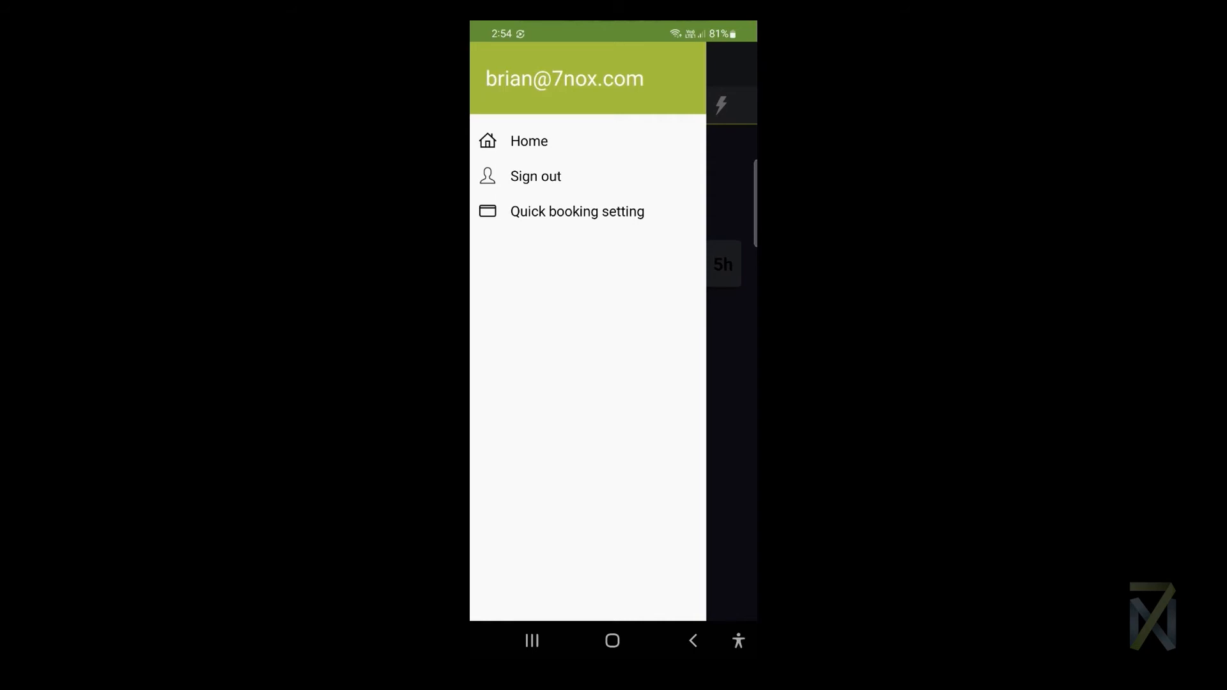
click(576, 212)
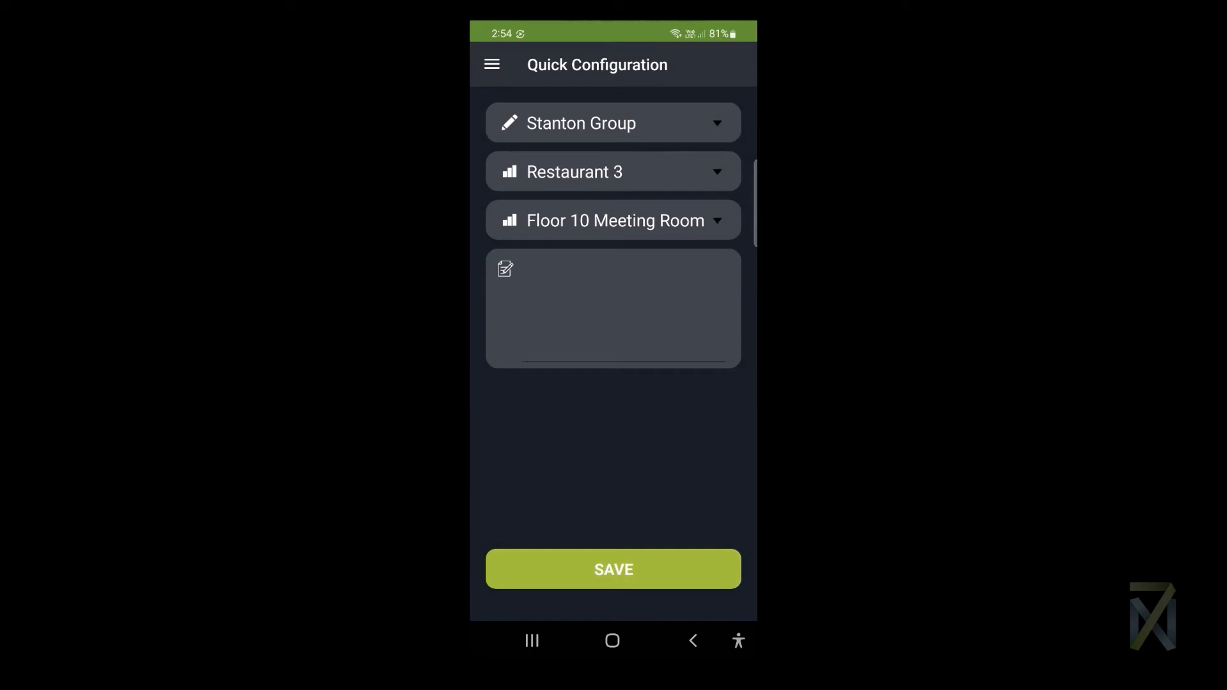
click(581, 123)
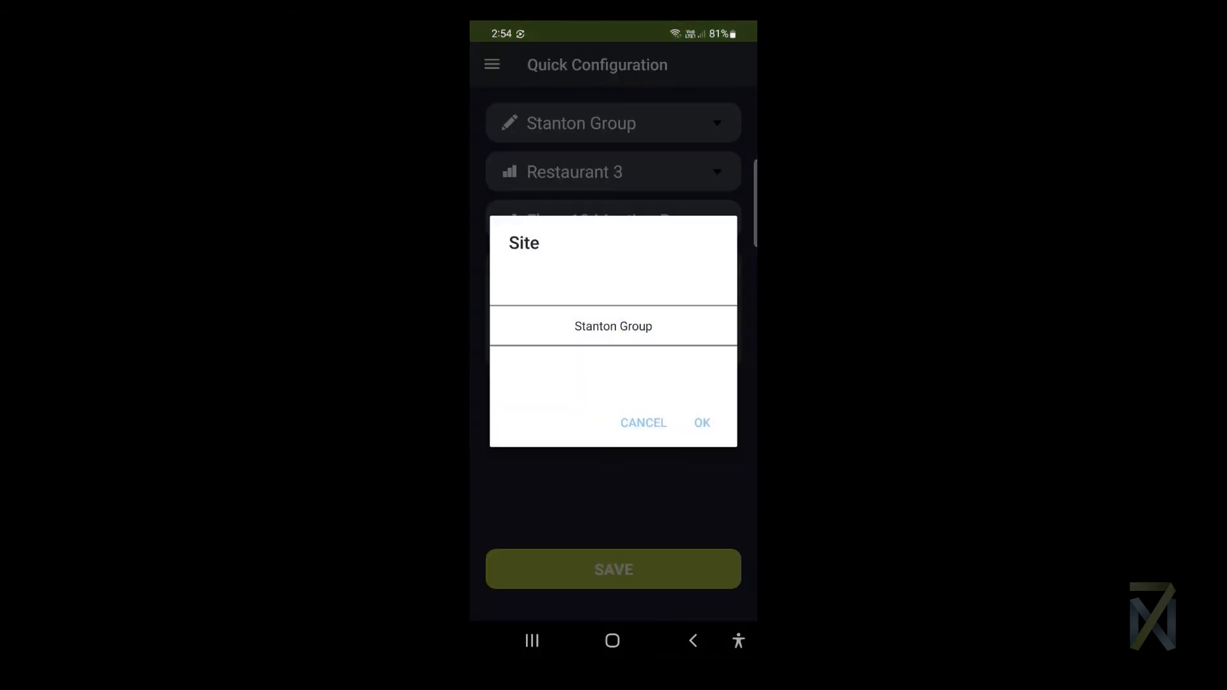
Confirm site Stanton Group and choose tenant Law Firm 3 with location Level 3
click(700, 423)
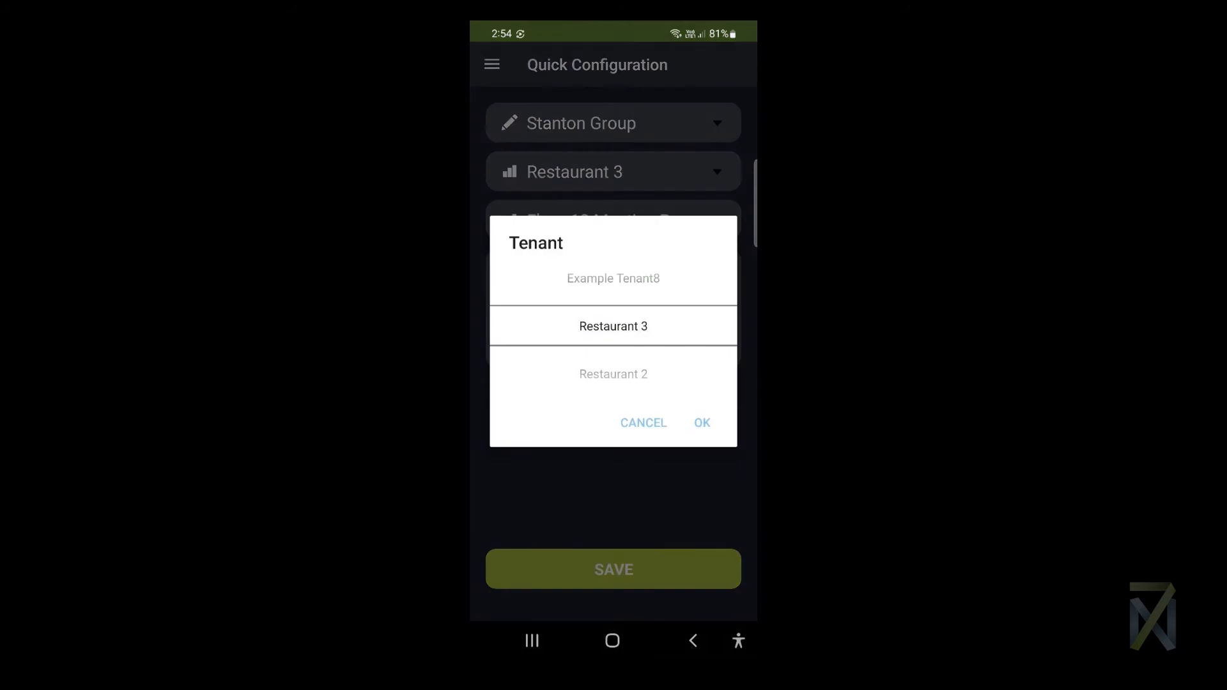
scroll(down, 3)
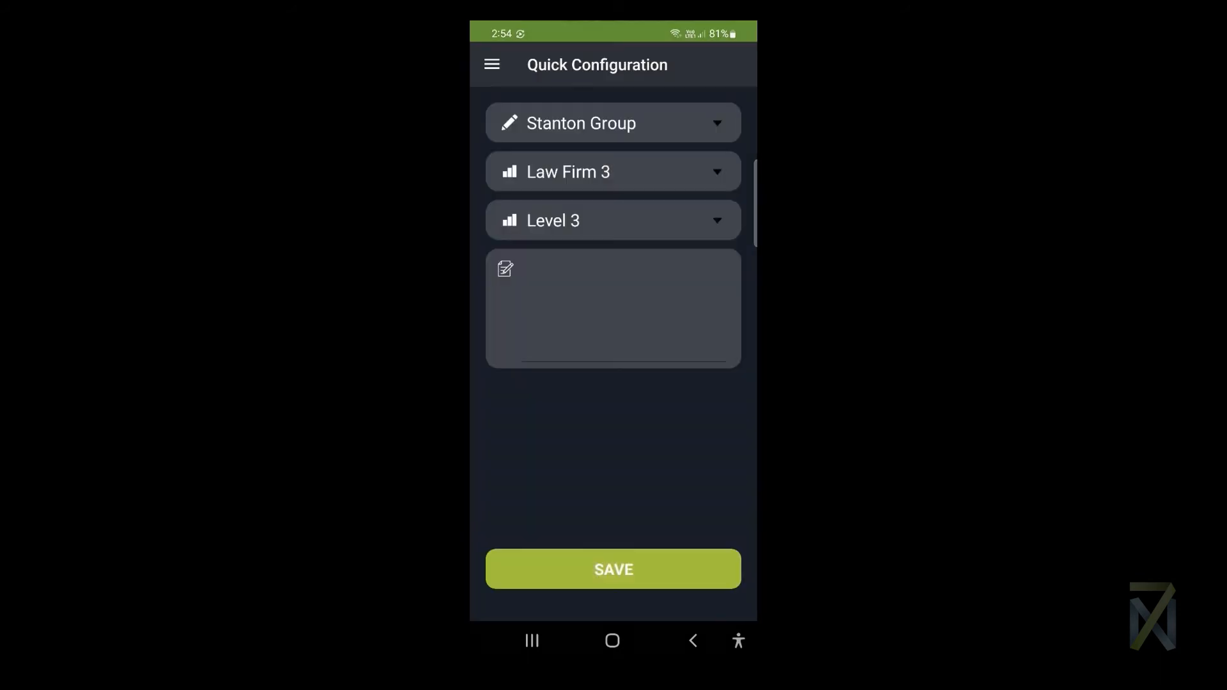
click(613, 307)
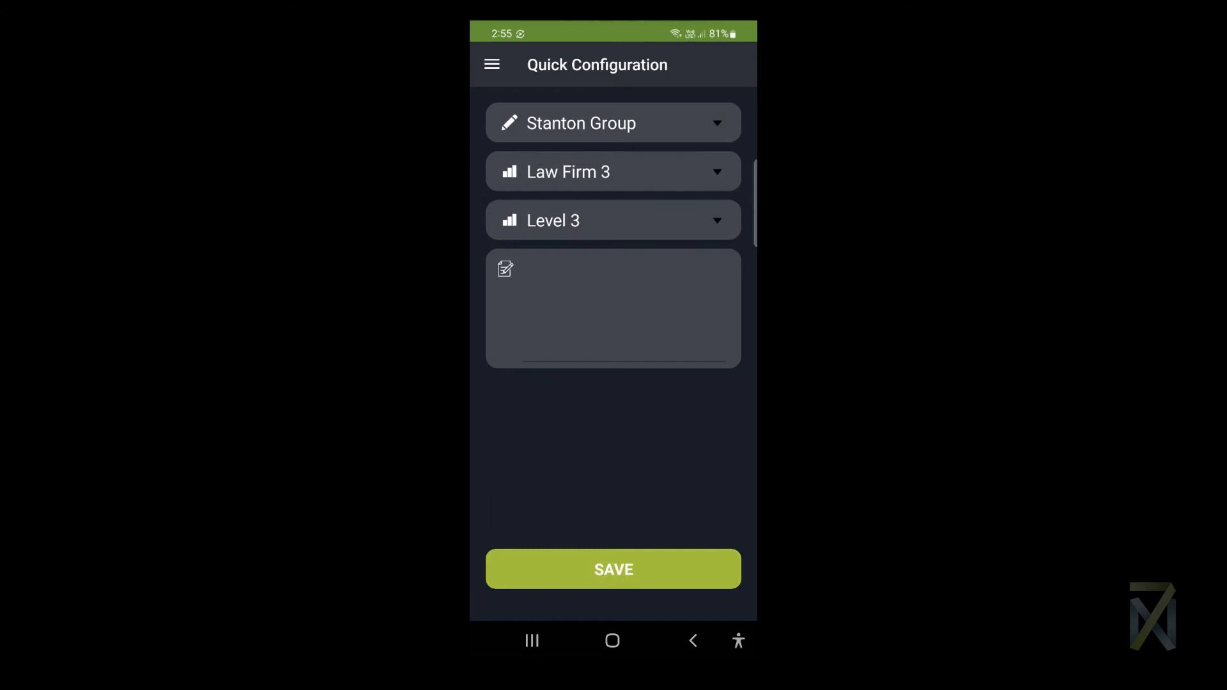
Save the Law Firm 3 / Level 3 configuration, acknowledge the confirmation, and open the menu
click(613, 569)
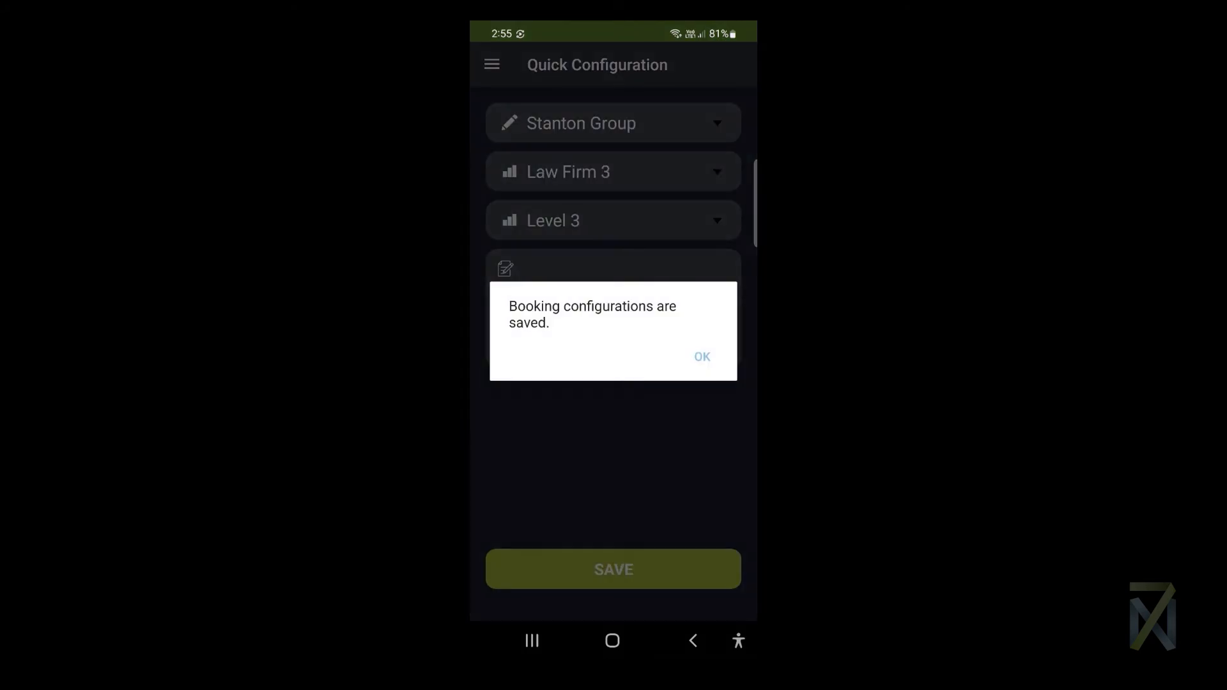
click(700, 356)
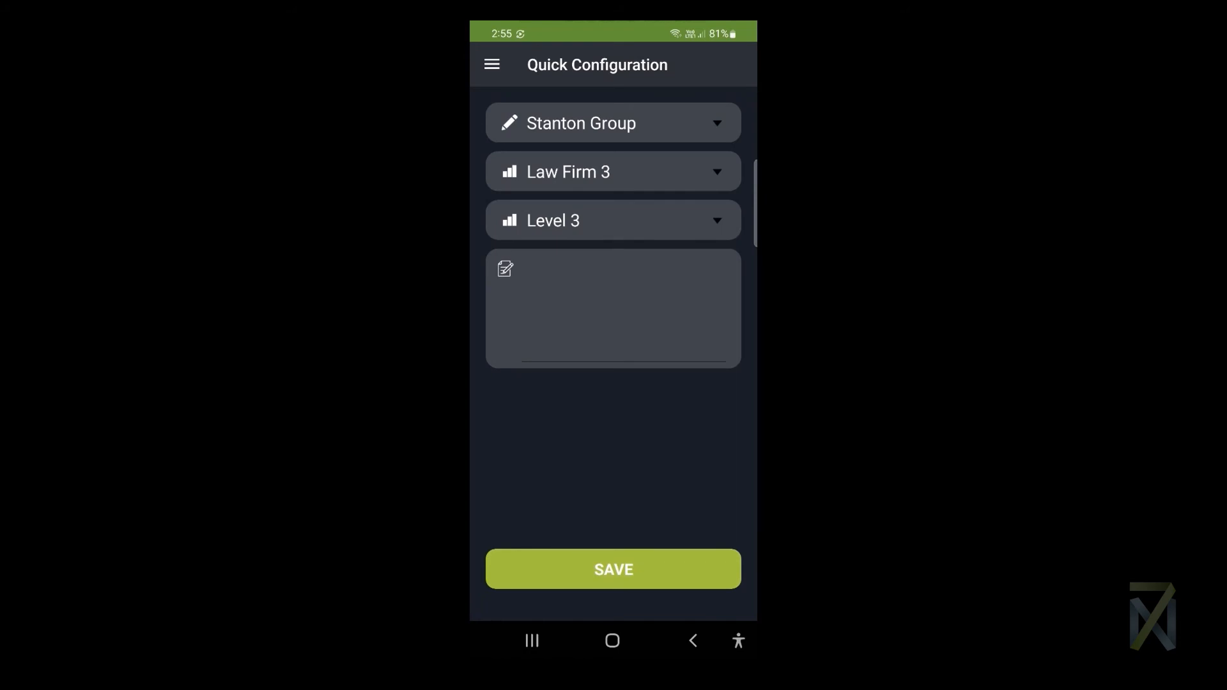
click(491, 64)
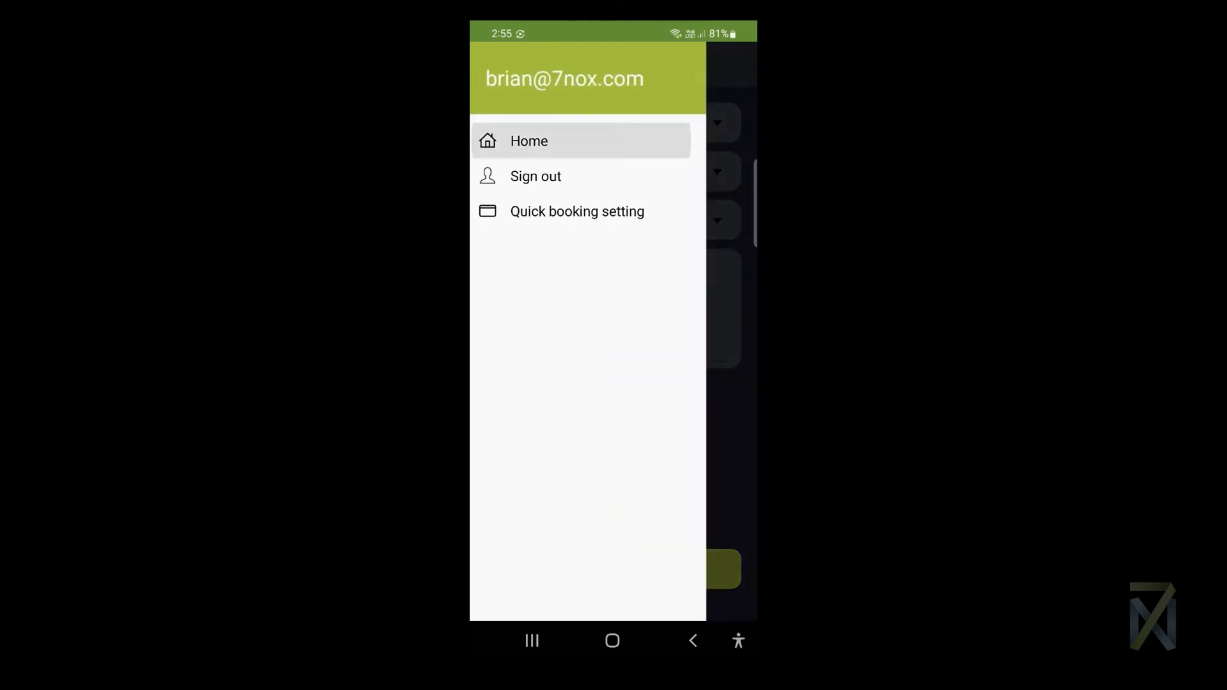
Go Home and open Quick Booking, now showing Level 3 as location
click(529, 140)
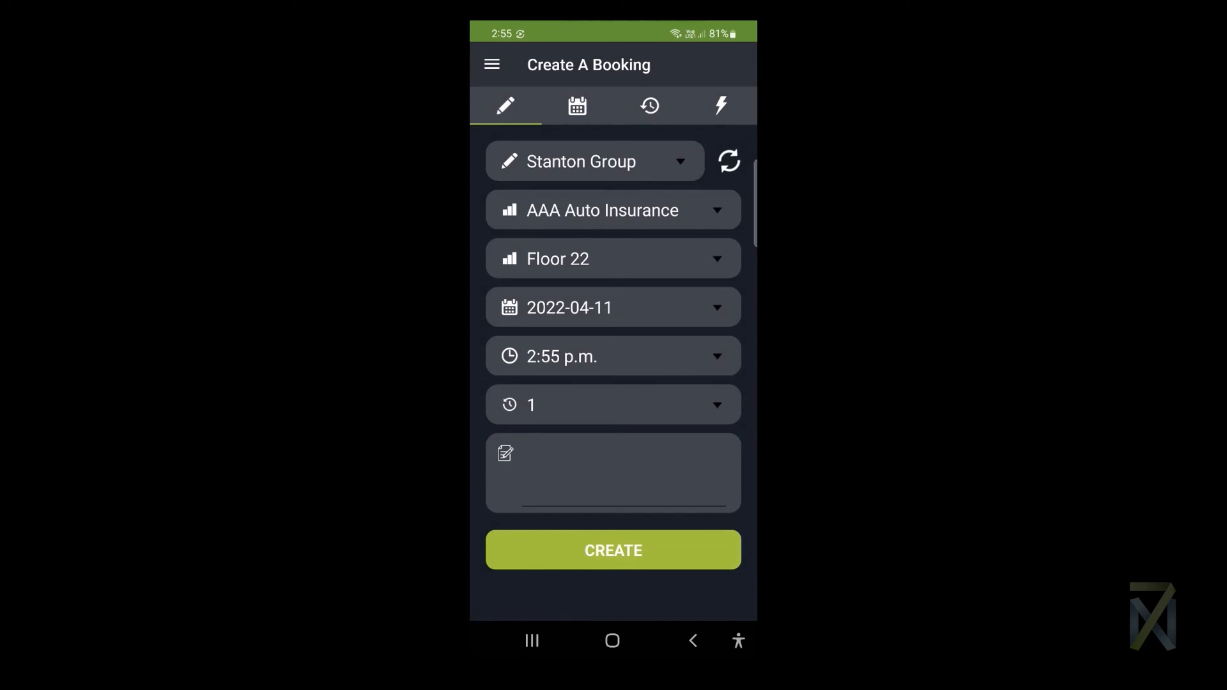
click(719, 105)
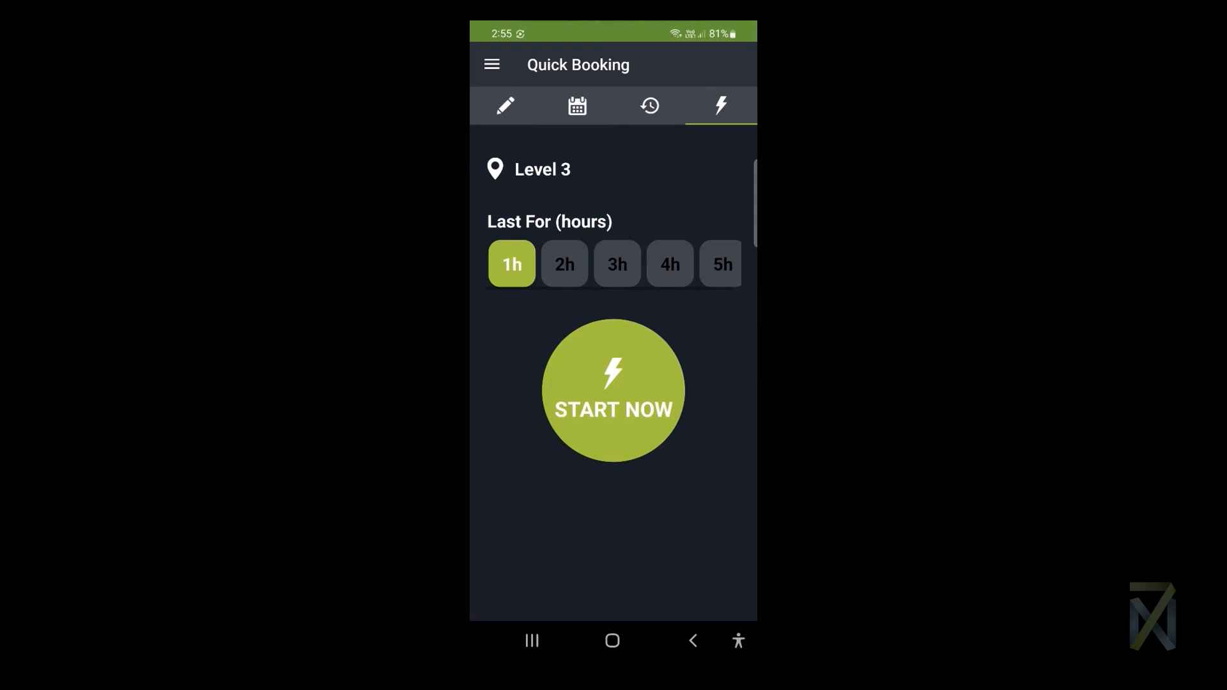
Start a 2-hour quick booking at Level 3 and close the Congratulation dialog
click(564, 264)
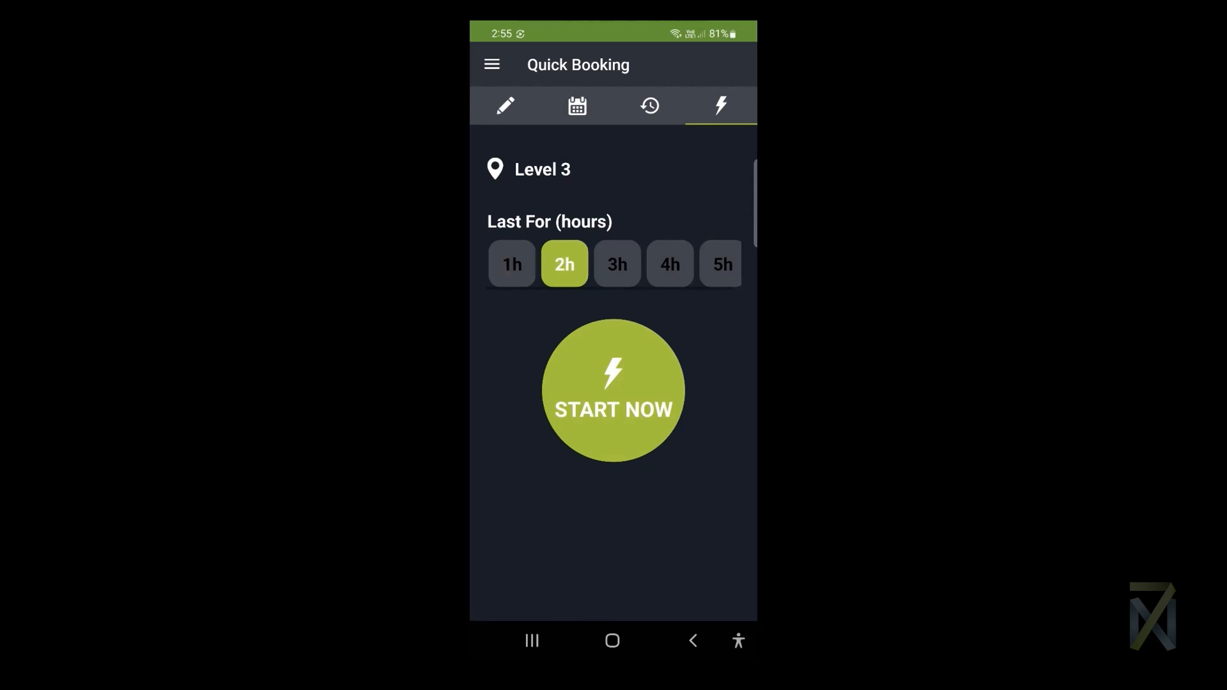
click(613, 390)
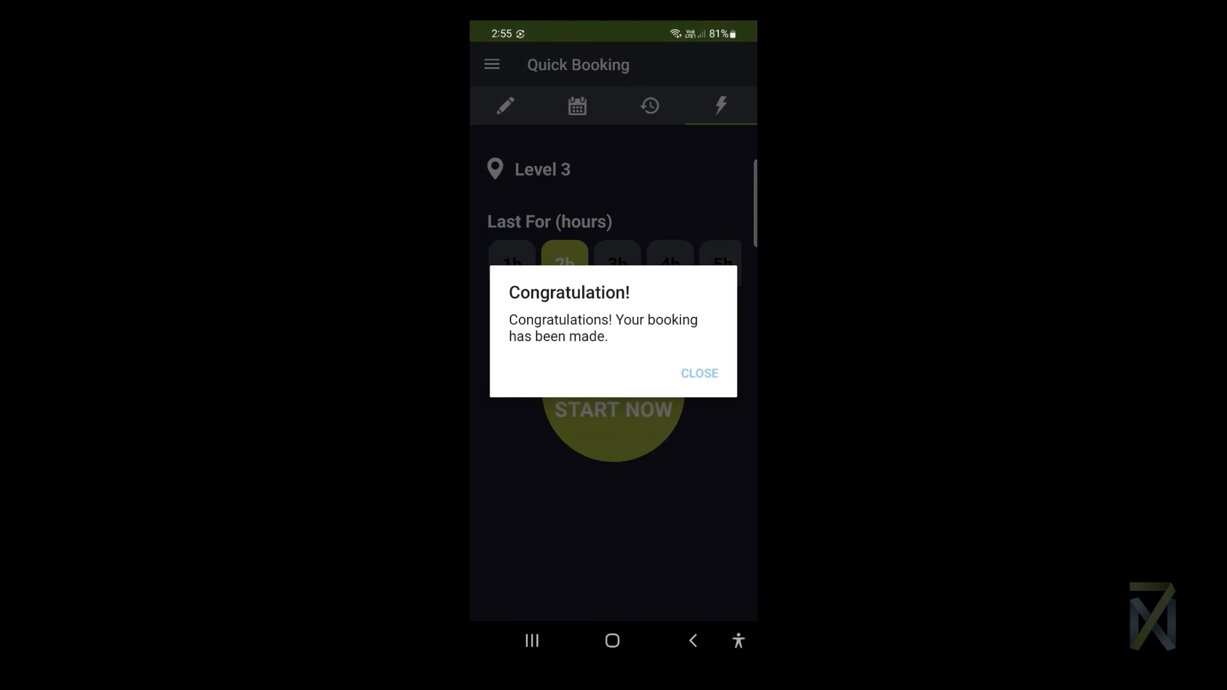
click(697, 373)
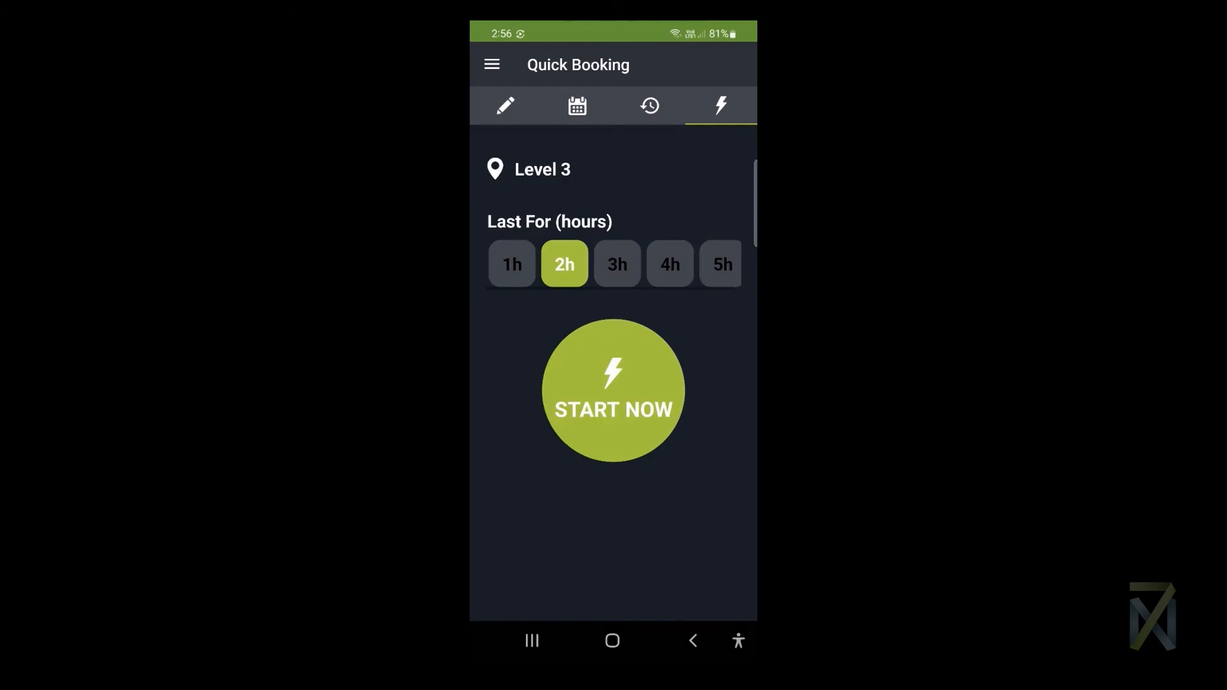